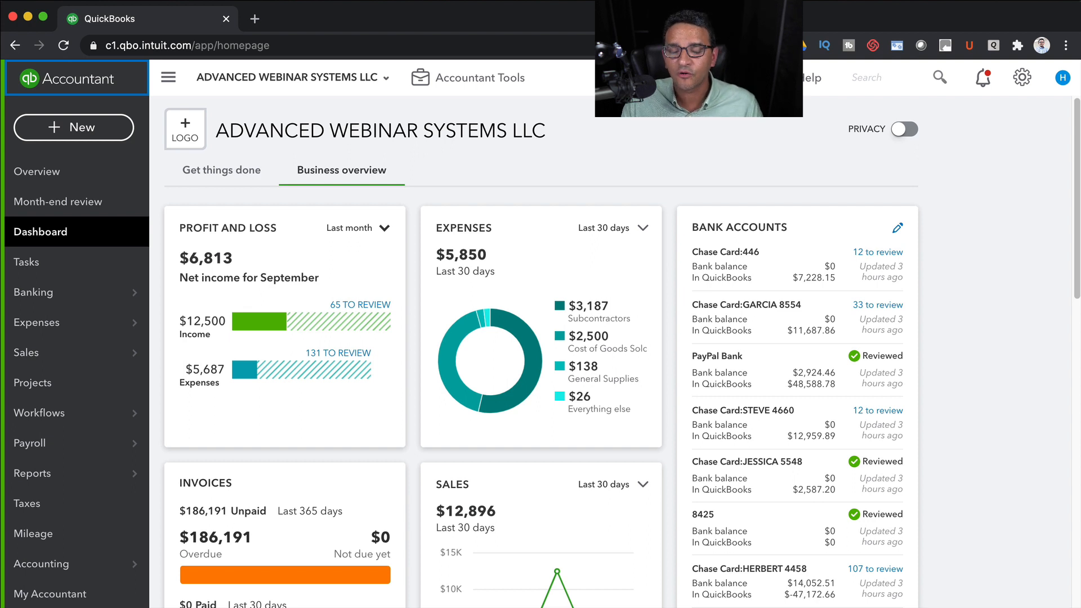
{"action": "mouse_move", "coordinate": [676, 148]}
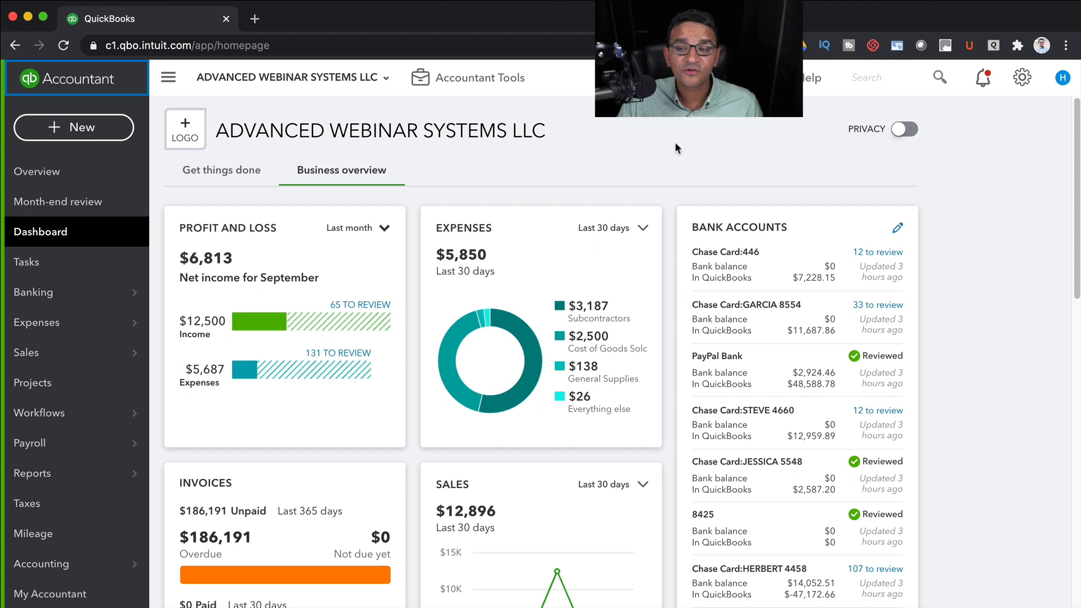
{"action": "mouse_move", "coordinate": [559, 27]}
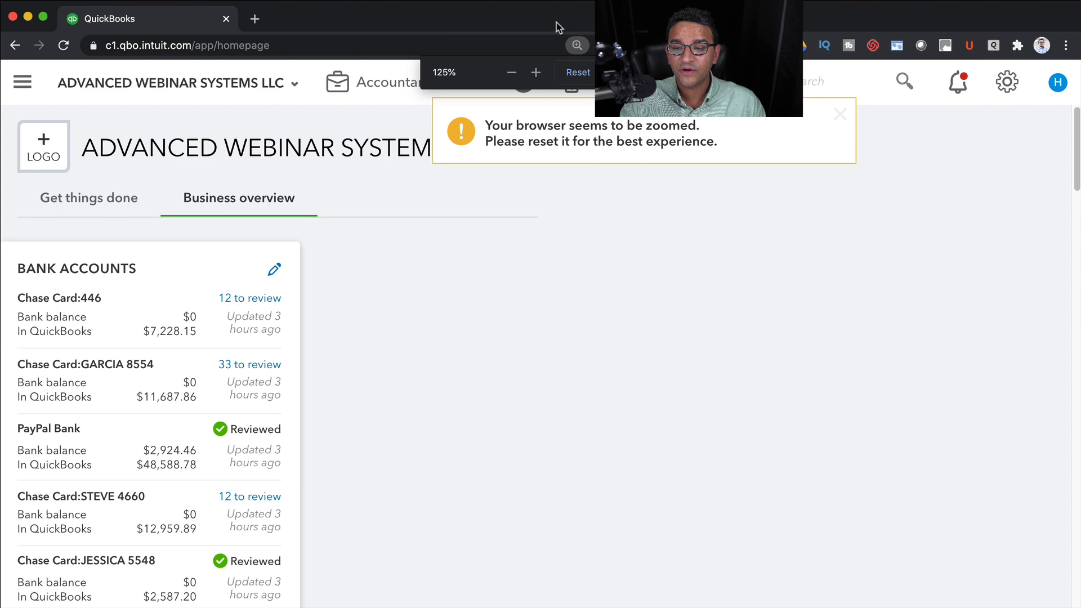
Step: Reset the browser zoom so the dashboard returns to 100% size
{"action": "left_click", "coordinate": [577, 73]}
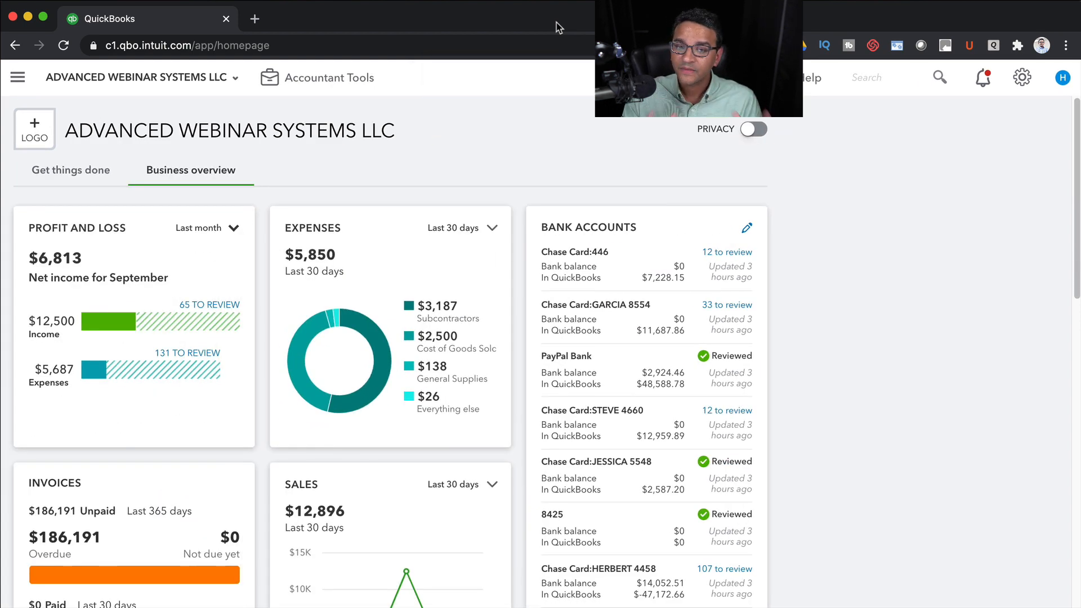
{"action": "mouse_move", "coordinate": [17, 76]}
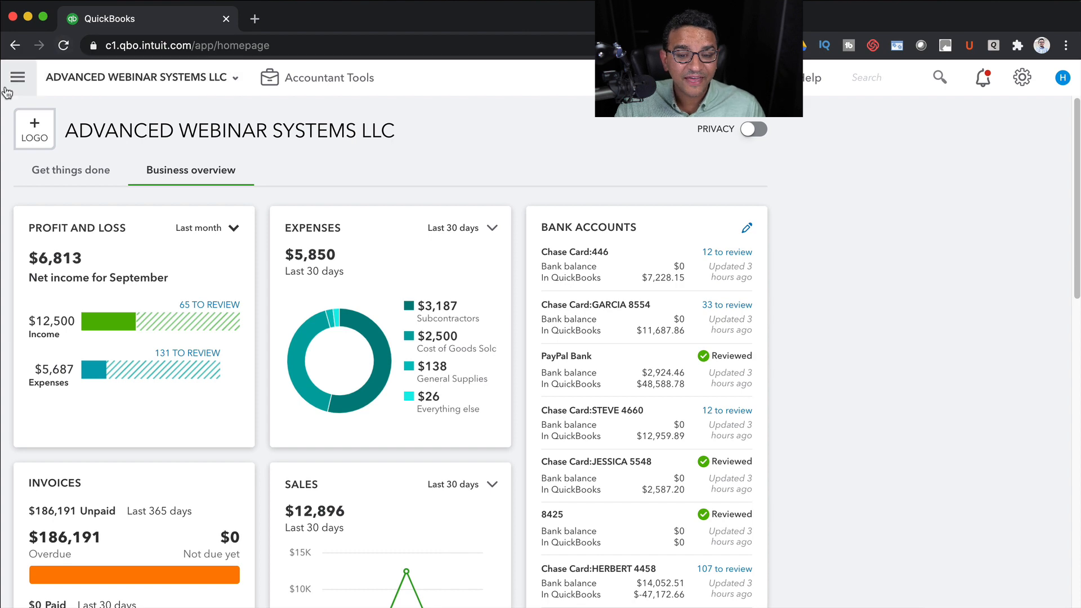
{"action": "mouse_move", "coordinate": [17, 103]}
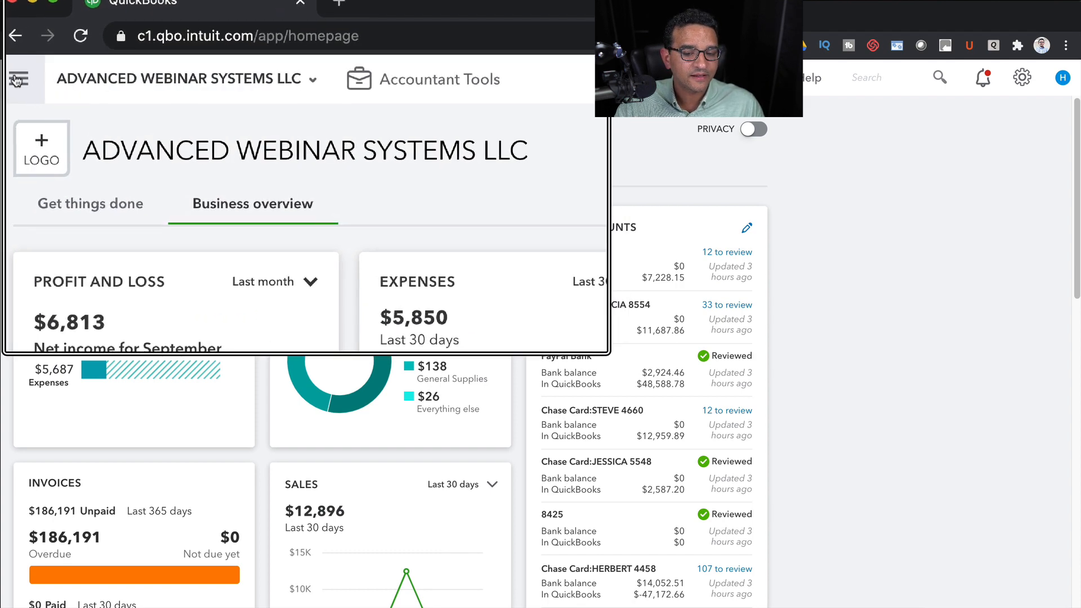
Step: Expand the left navigation menu again beside the business overview dashboard
{"action": "left_click", "coordinate": [19, 79]}
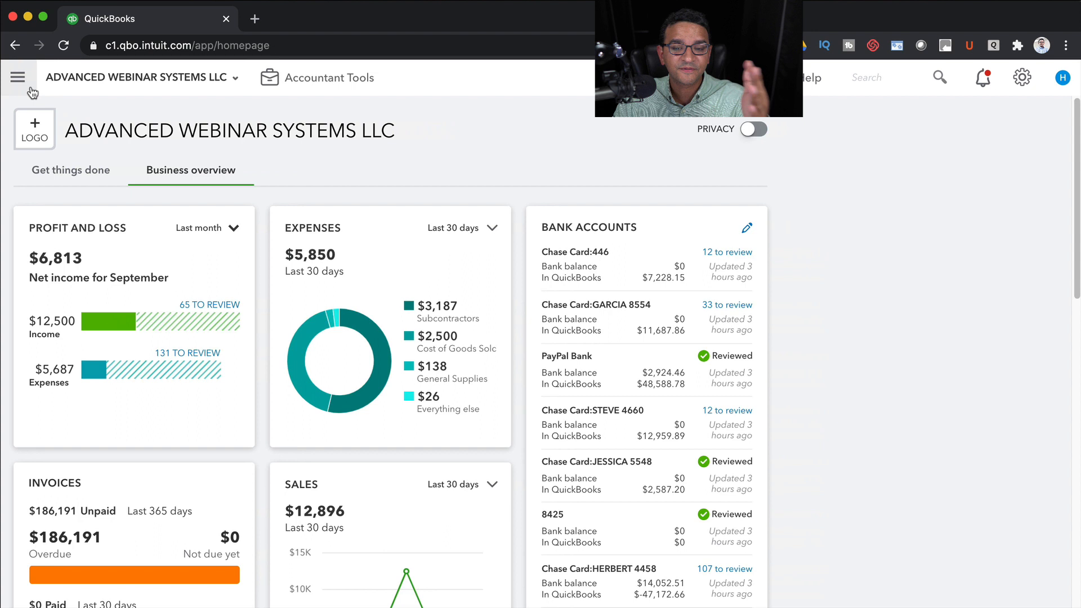
{"action": "left_click", "coordinate": [18, 77]}
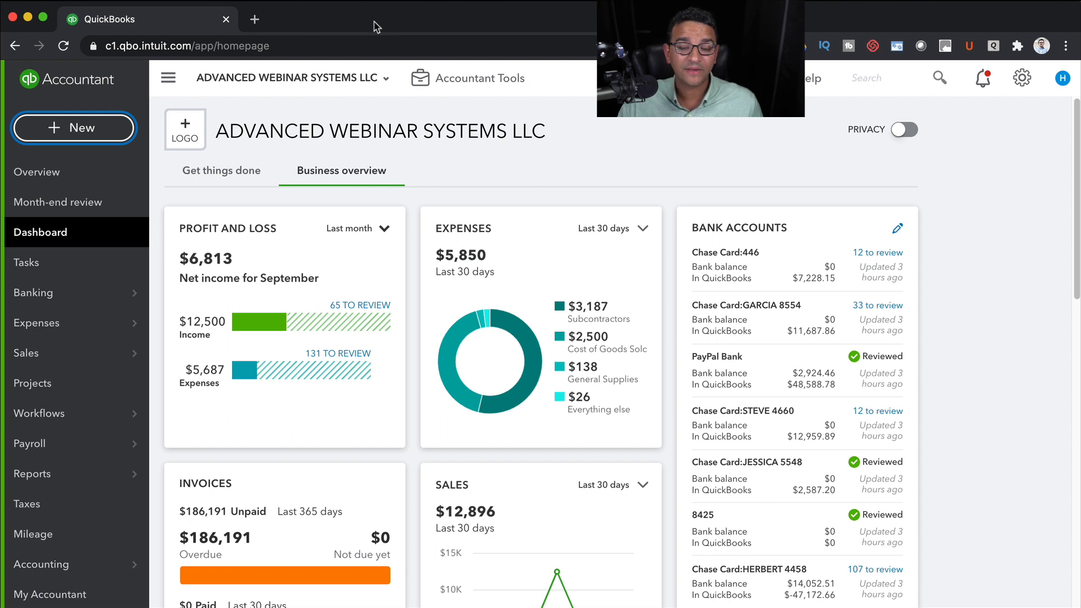
{"action": "mouse_move", "coordinate": [55, 150]}
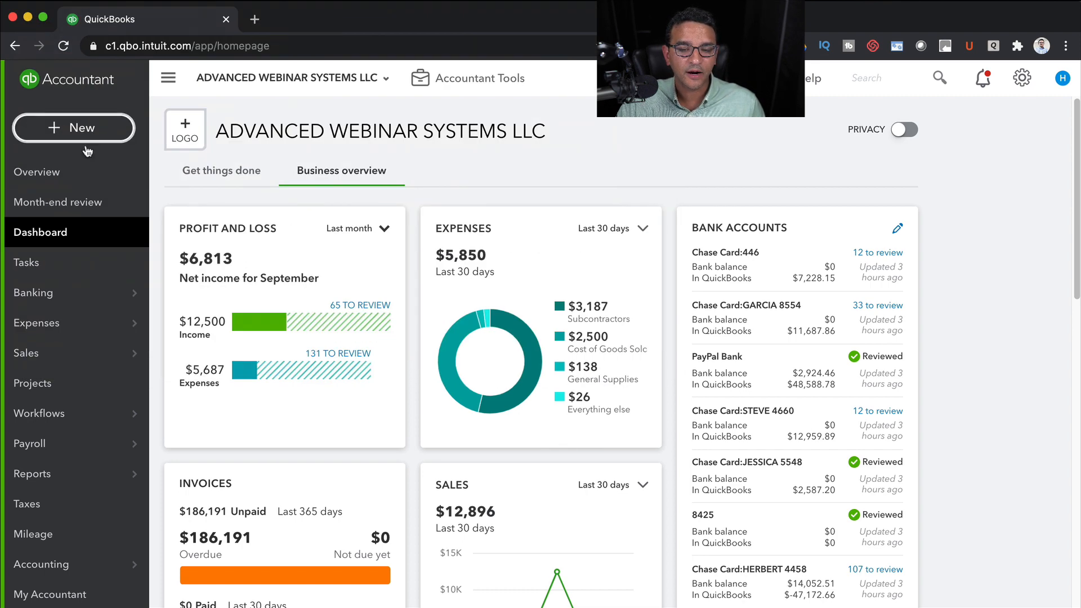
{"action": "mouse_move", "coordinate": [386, 145]}
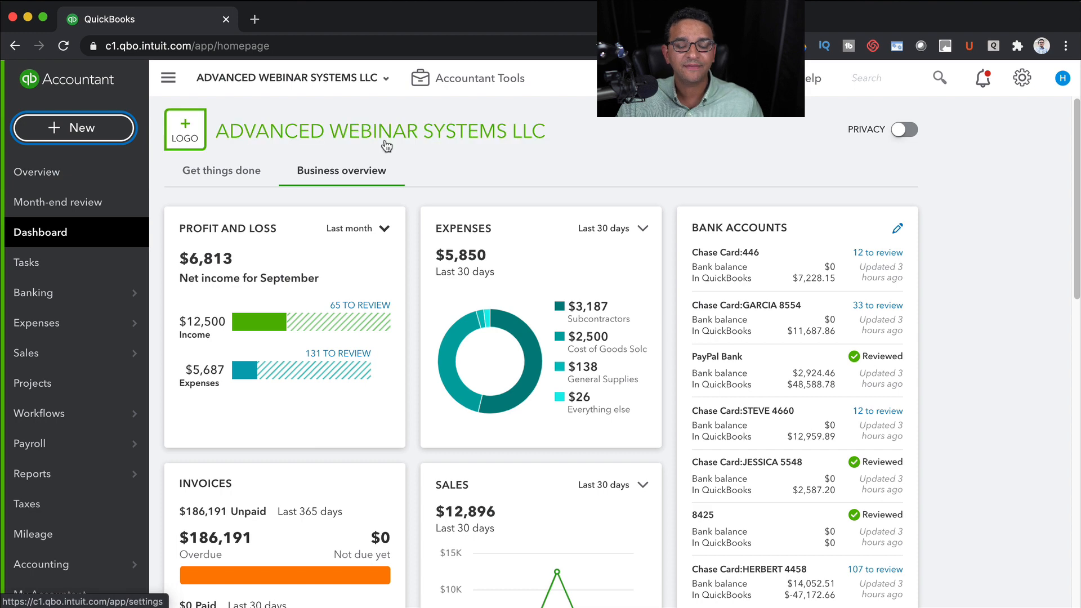
{"action": "mouse_move", "coordinate": [388, 145]}
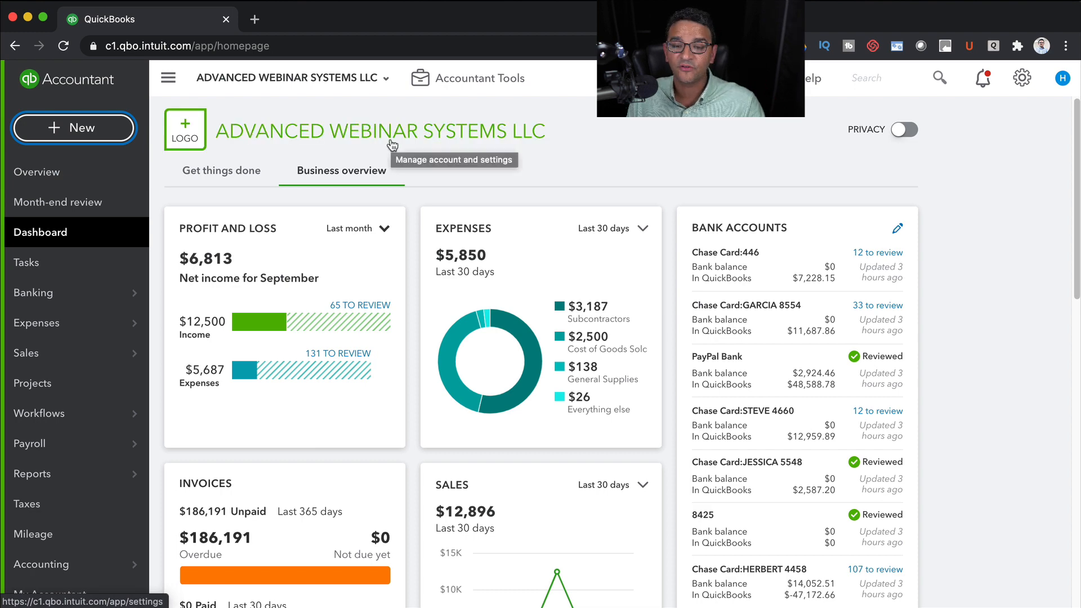
Step: Show the + New menu of transactions grouped by Customers, Vendors, Employees and Other
{"action": "left_click", "coordinate": [73, 128]}
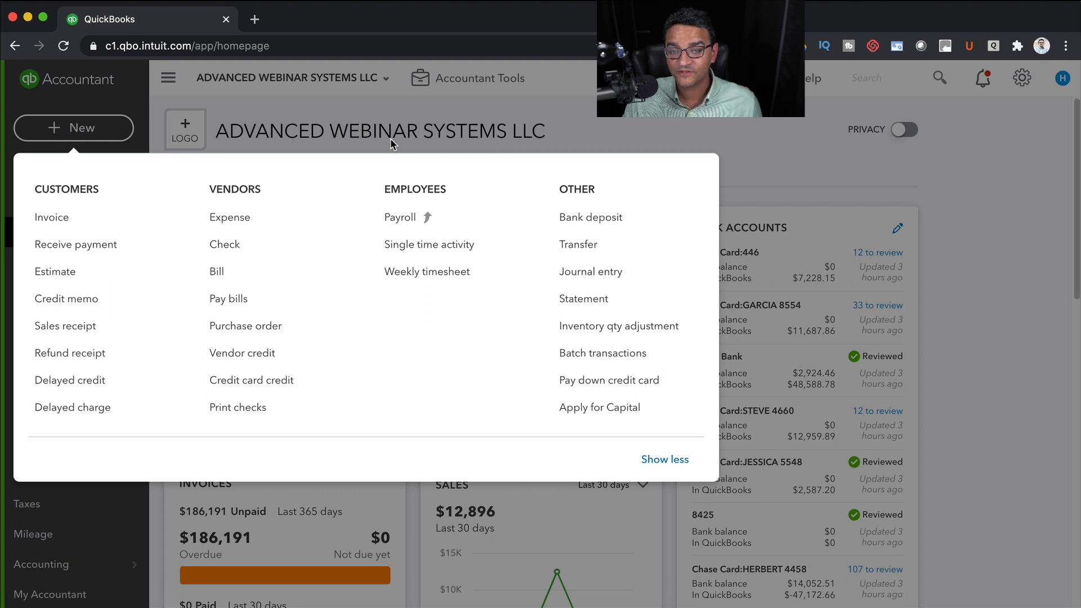
{"action": "mouse_move", "coordinate": [55, 271]}
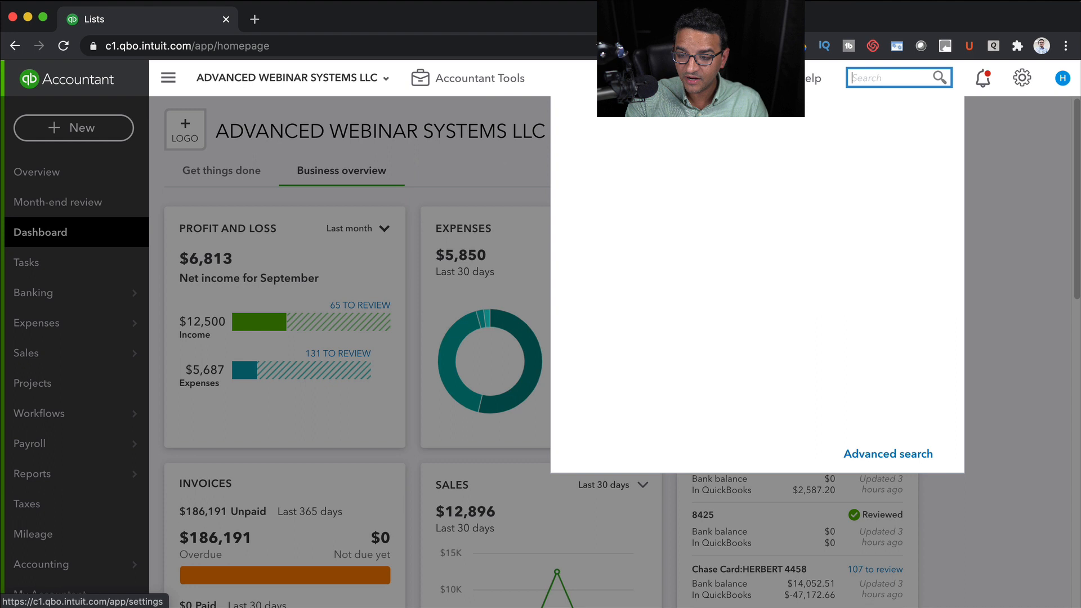
{"action": "left_click", "coordinate": [899, 76]}
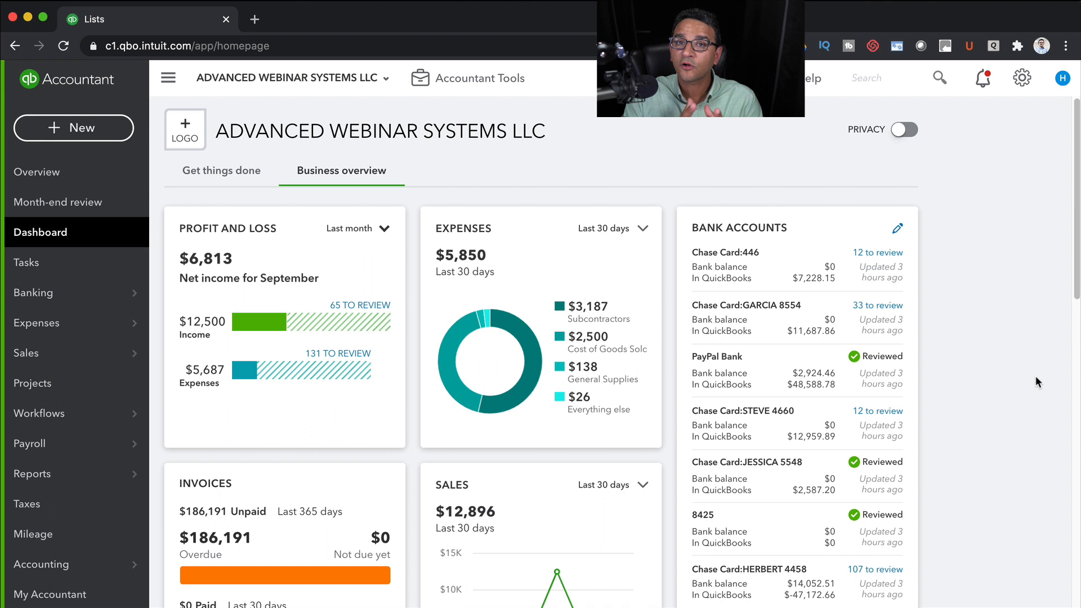
{"action": "mouse_move", "coordinate": [575, 411]}
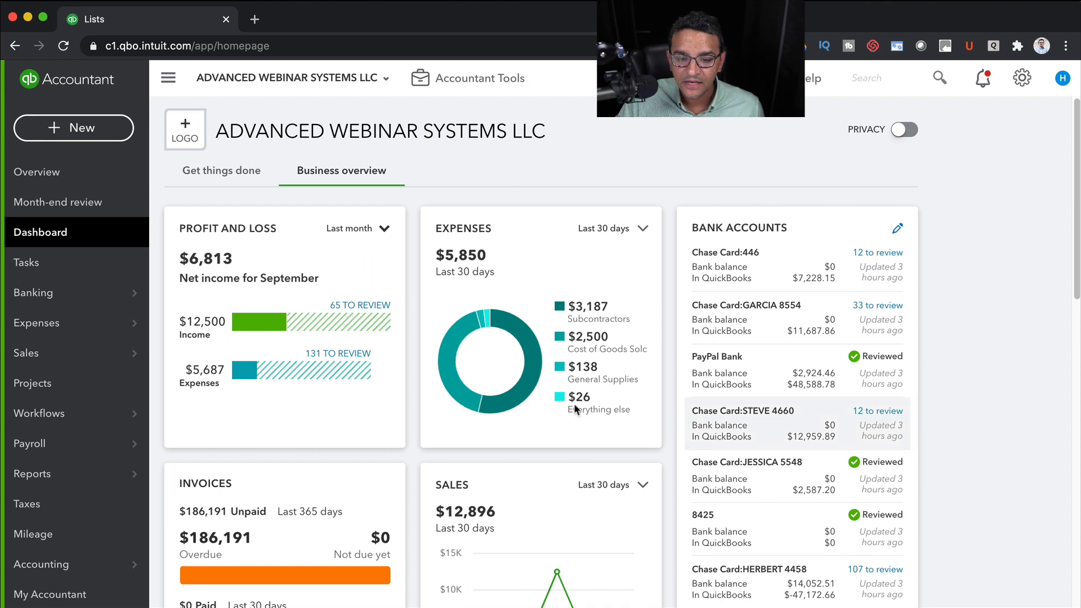
Step: Show the Expenses submenu and the browser's link options for the Vendors page
{"action": "left_click", "coordinate": [36, 322]}
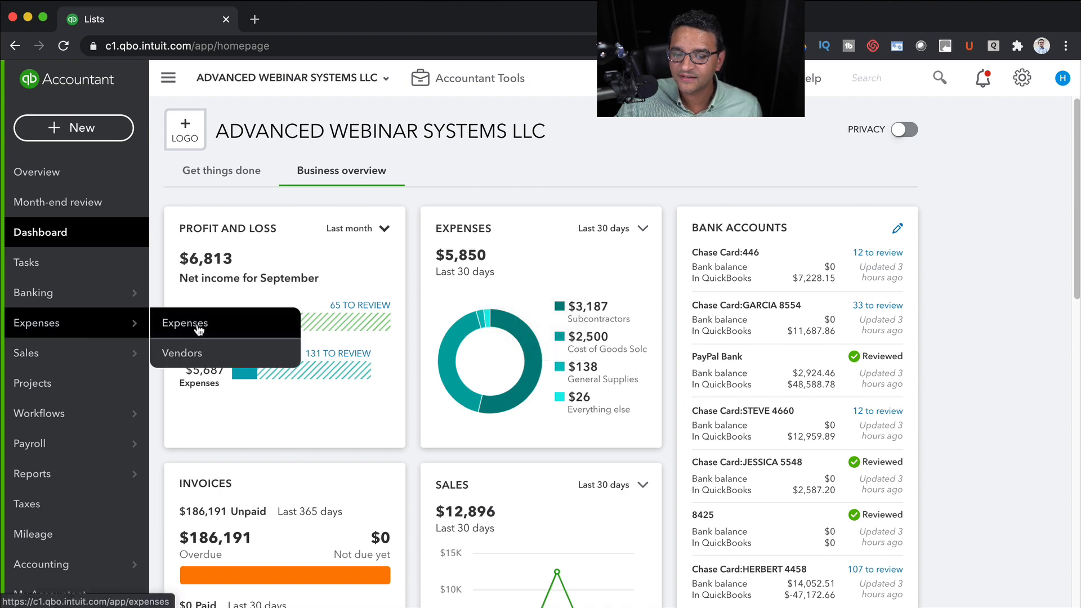
{"action": "mouse_move", "coordinate": [183, 352]}
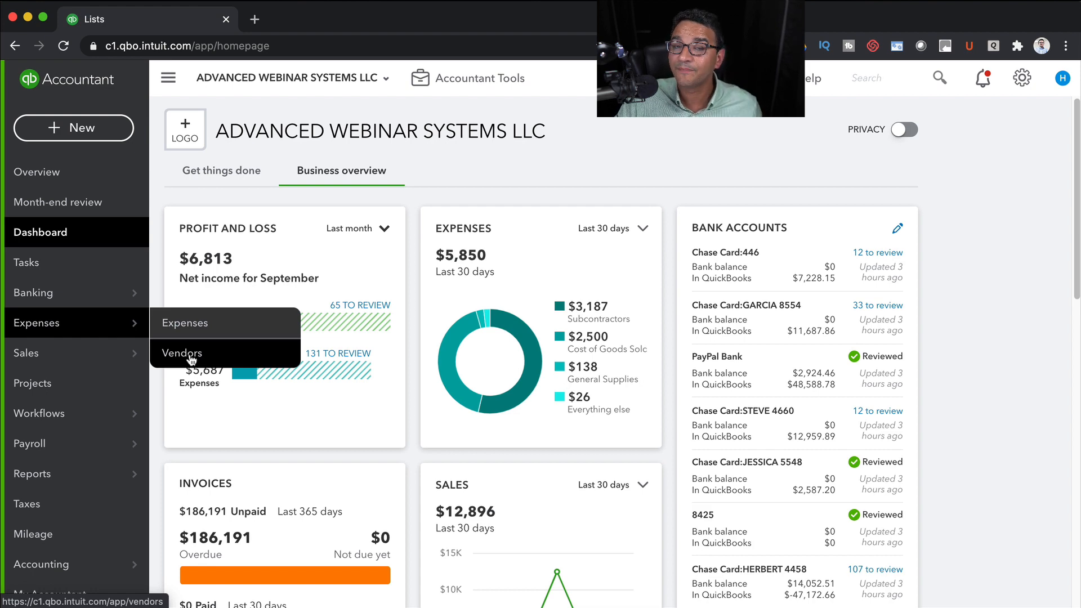
{"action": "right_click", "coordinate": [181, 353]}
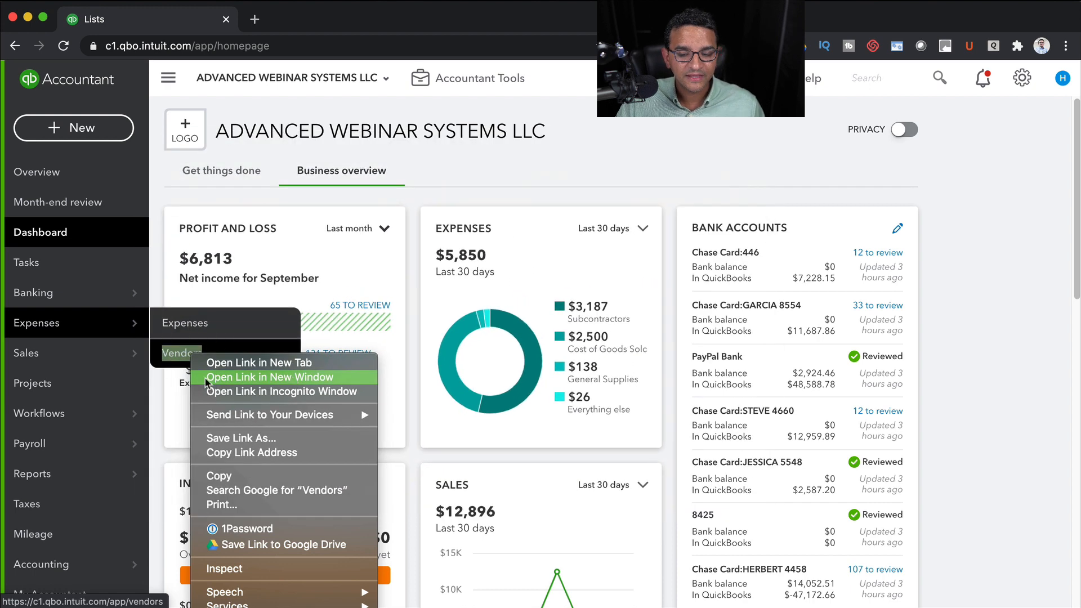
{"action": "mouse_move", "coordinate": [246, 329]}
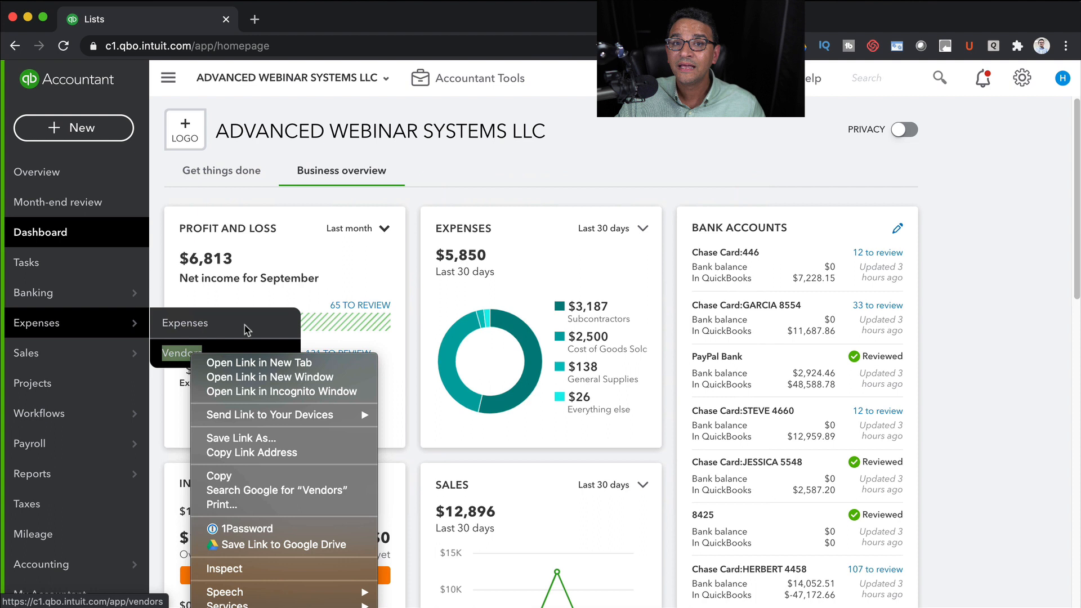
{"action": "mouse_move", "coordinate": [174, 361]}
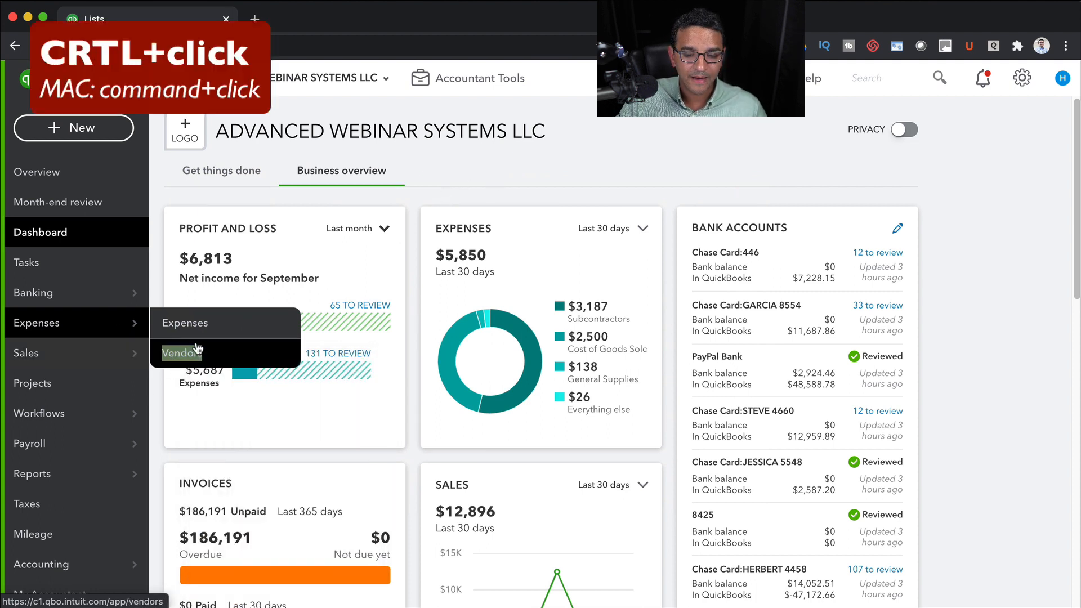
Step: Open the Vendors page in a new browser tab and switch to it
{"action": "left_click", "coordinate": [181, 353]}
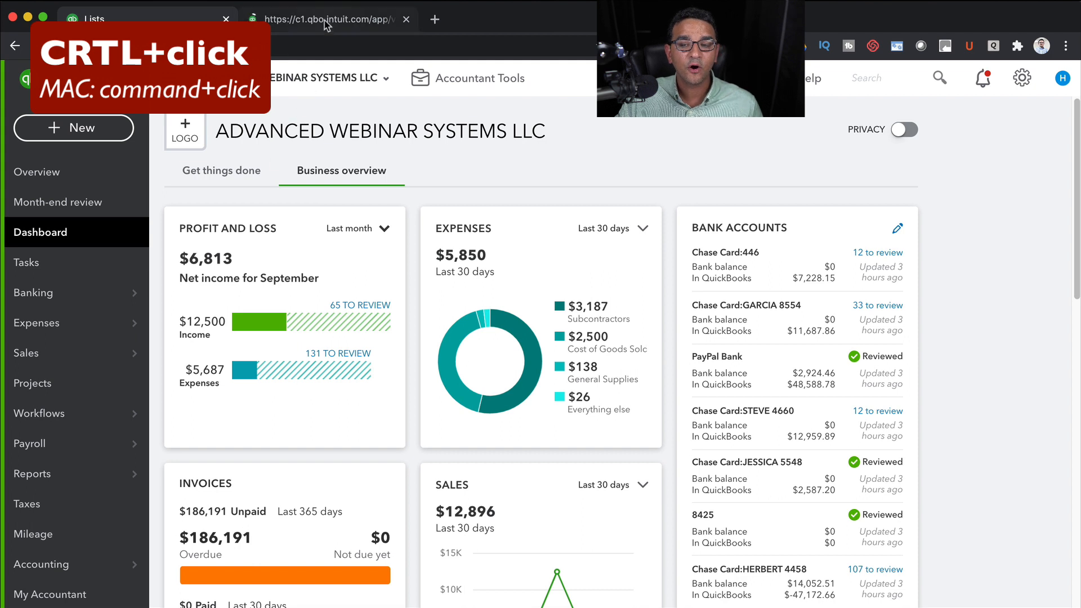
{"action": "left_click", "coordinate": [324, 18]}
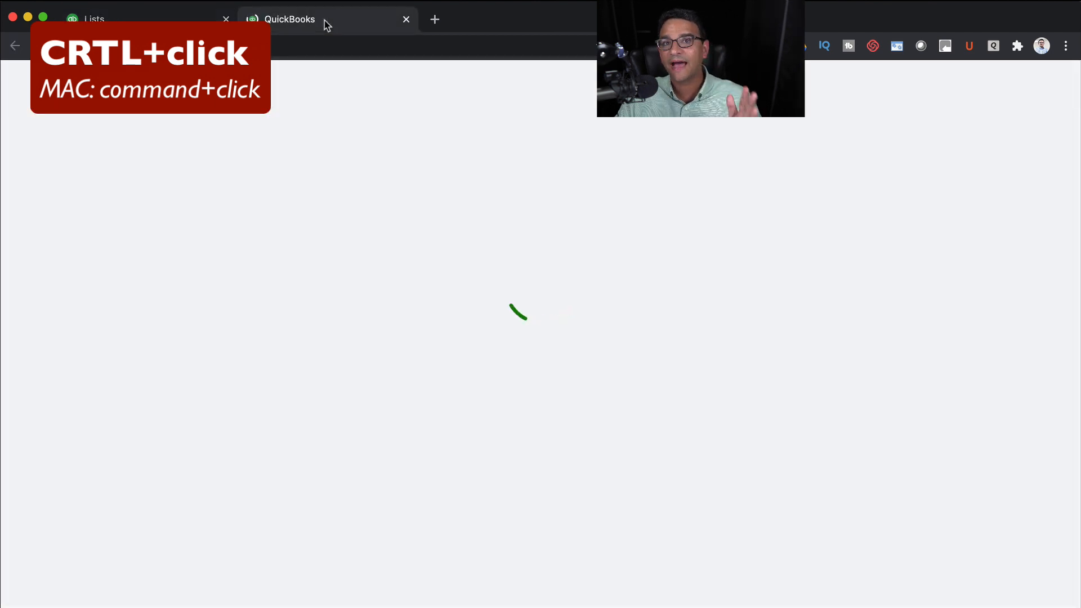